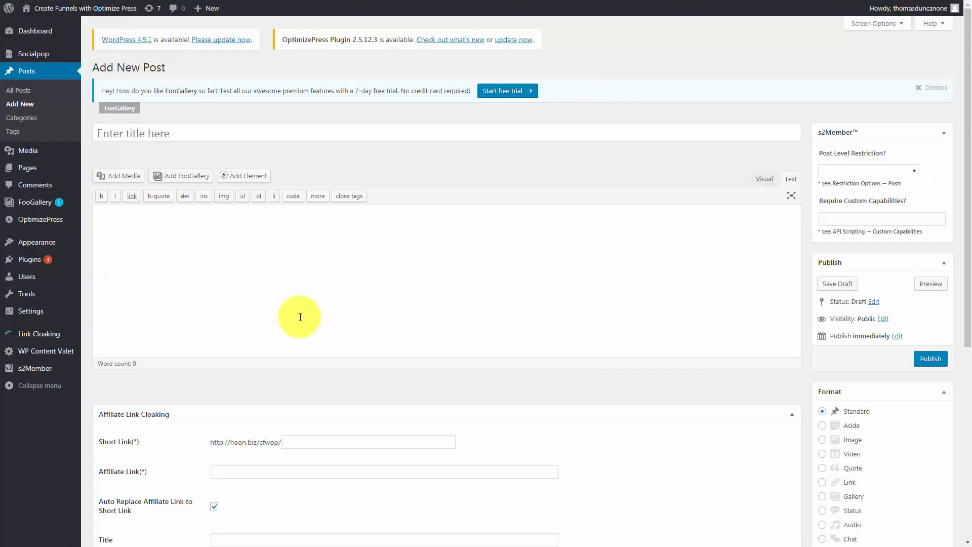
{"action": "mouse_move", "coordinate": [509, 238]}
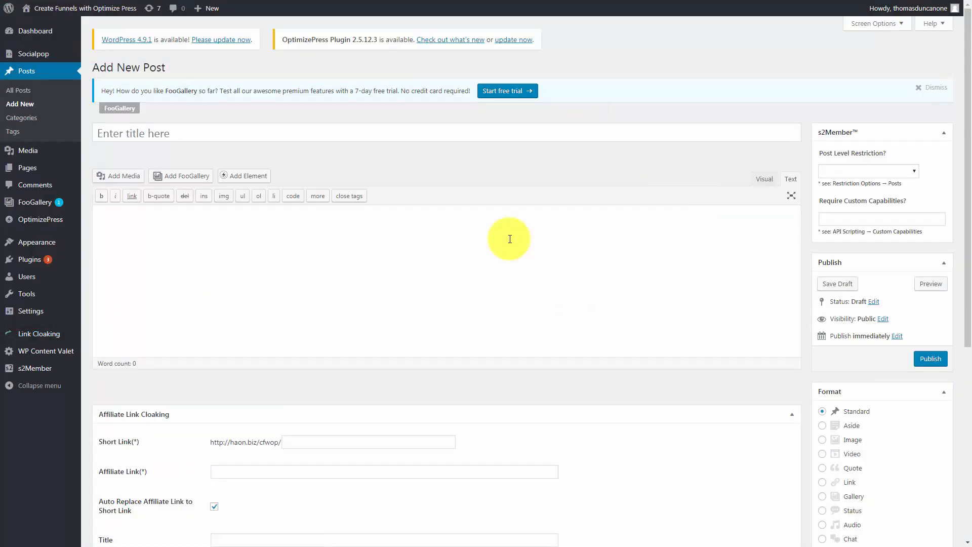
{"action": "mouse_move", "coordinate": [763, 180]}
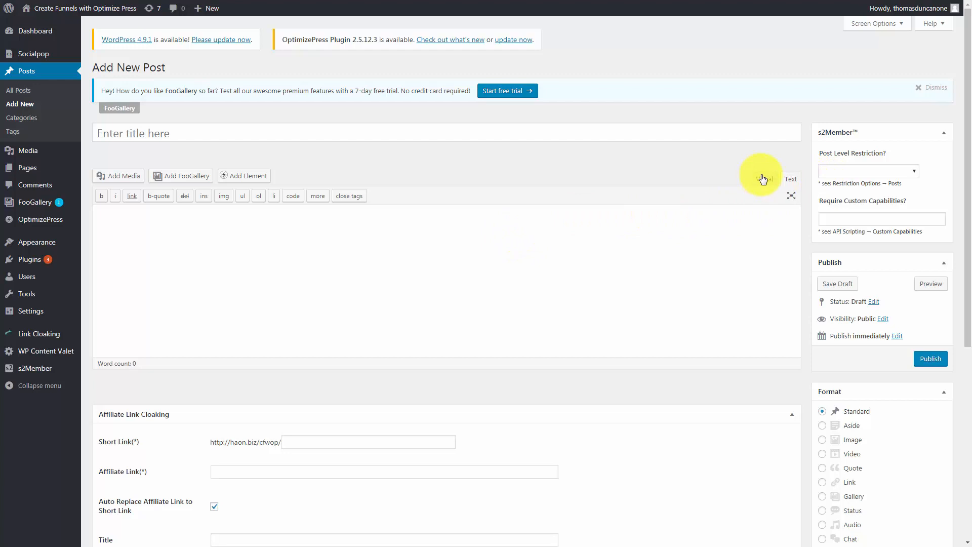
- Wrap the pasted Rocketr embed code in <center> tags, then publish the post
{"action": "left_click", "coordinate": [765, 180]}
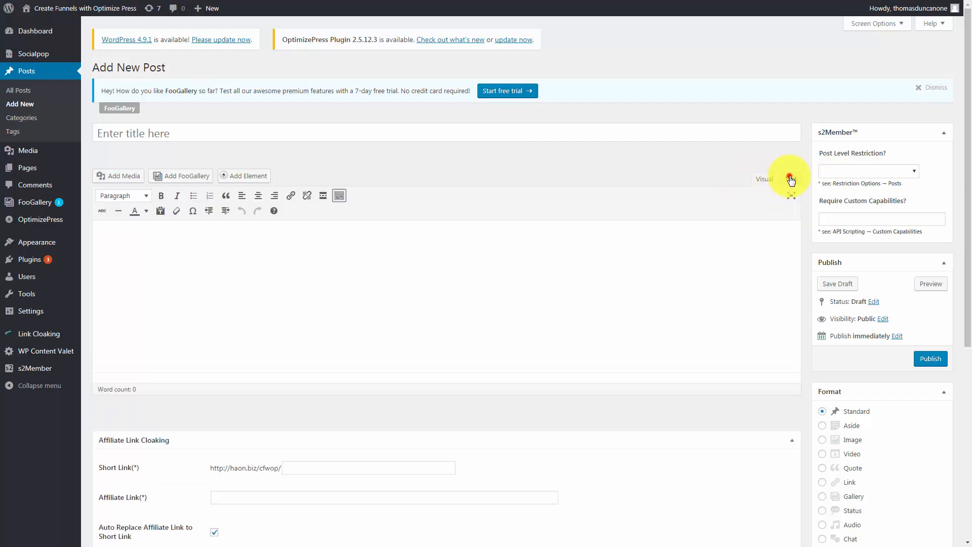
{"action": "left_click", "coordinate": [790, 179]}
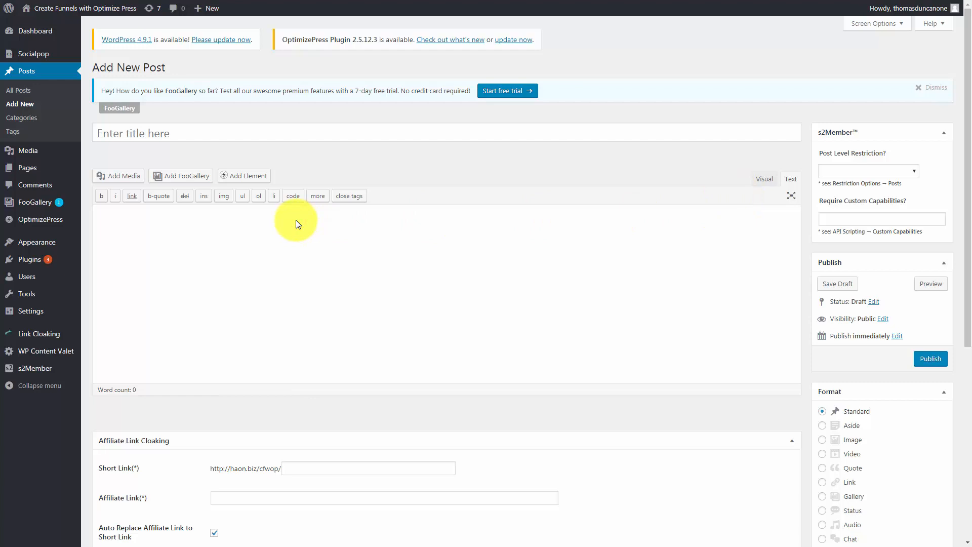
{"action": "type", "text": "<center>"}
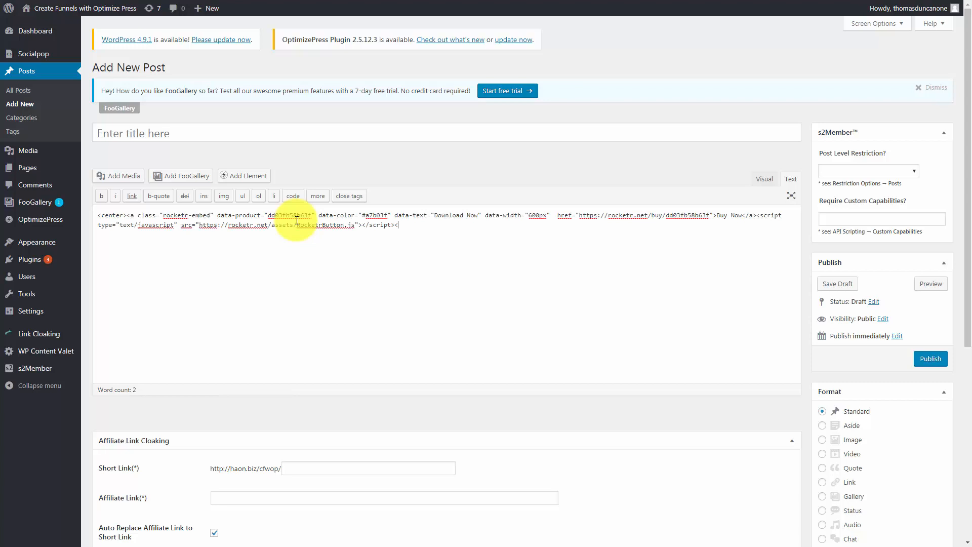
{"action": "type", "text": "/center>"}
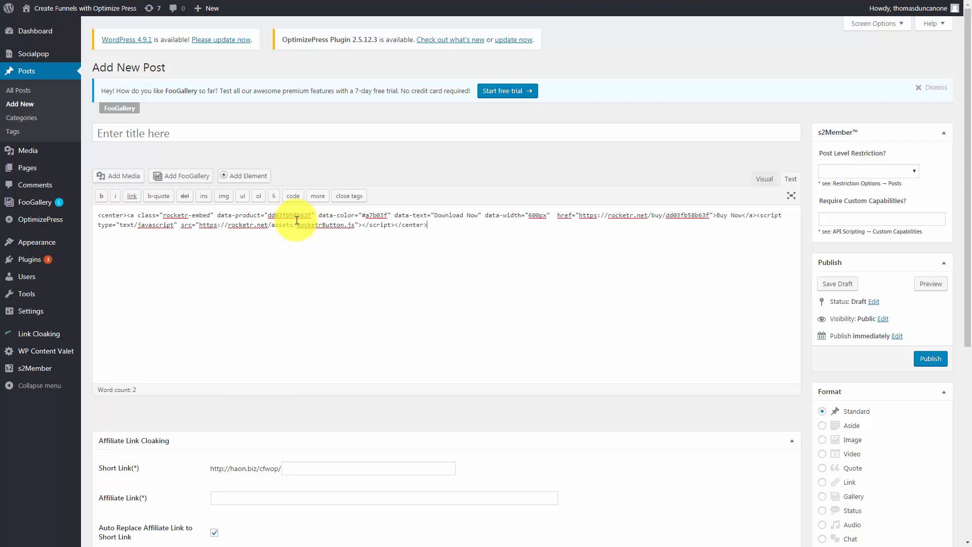
{"action": "mouse_move", "coordinate": [792, 360]}
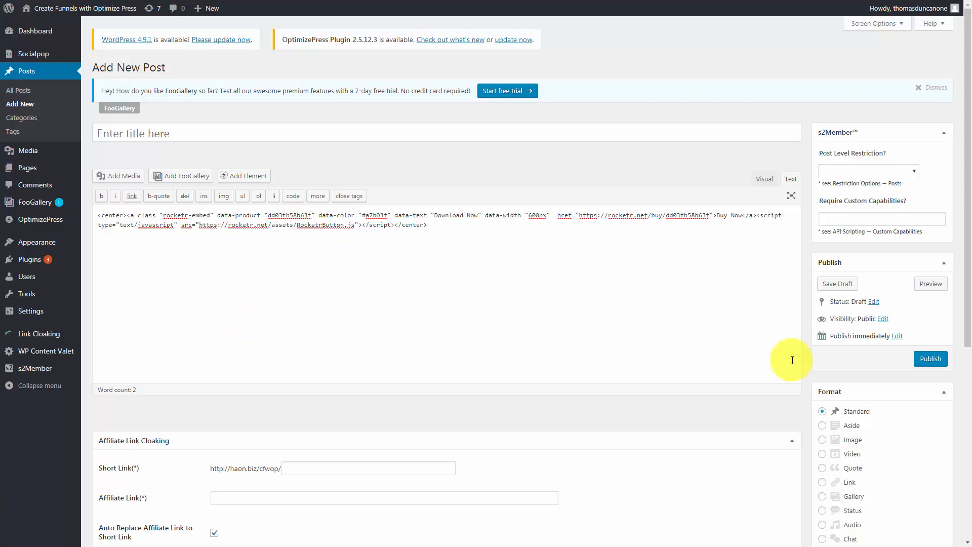
{"action": "mouse_move", "coordinate": [930, 359]}
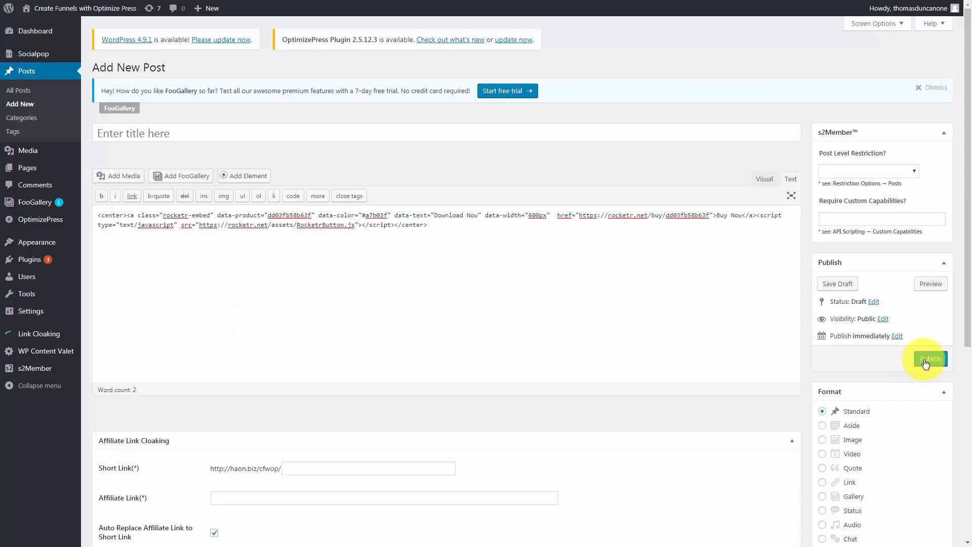
{"action": "left_click", "coordinate": [929, 358]}
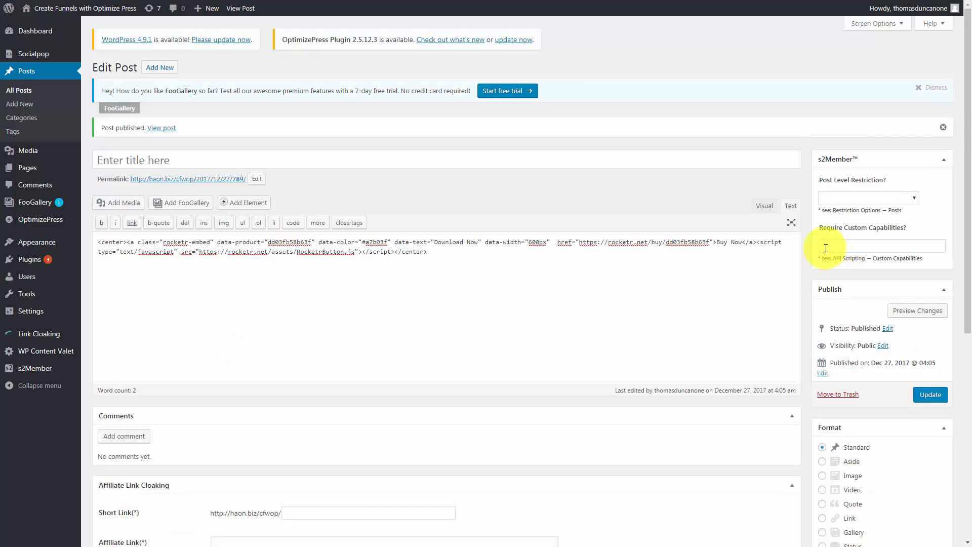
{"action": "mouse_move", "coordinate": [143, 111]}
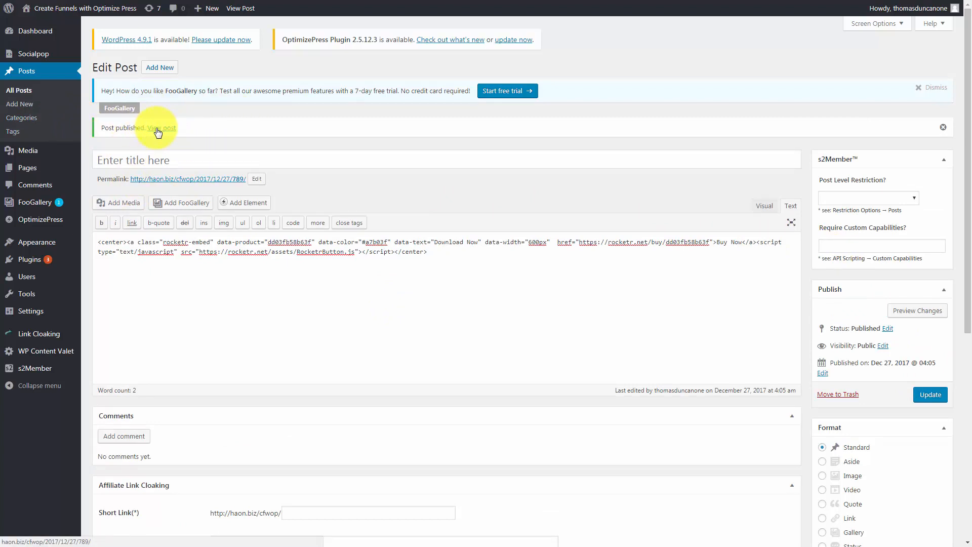
{"action": "left_click", "coordinate": [160, 127]}
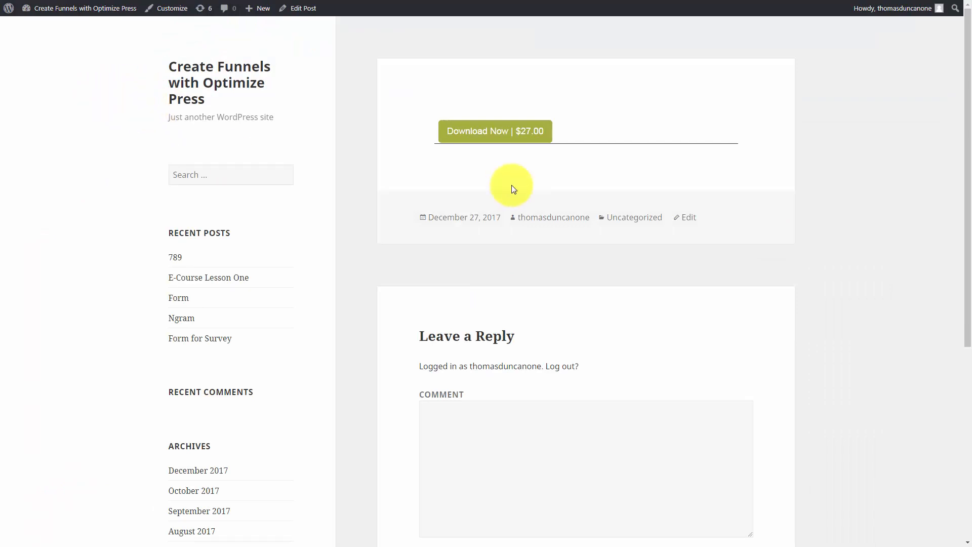
{"action": "mouse_move", "coordinate": [495, 131]}
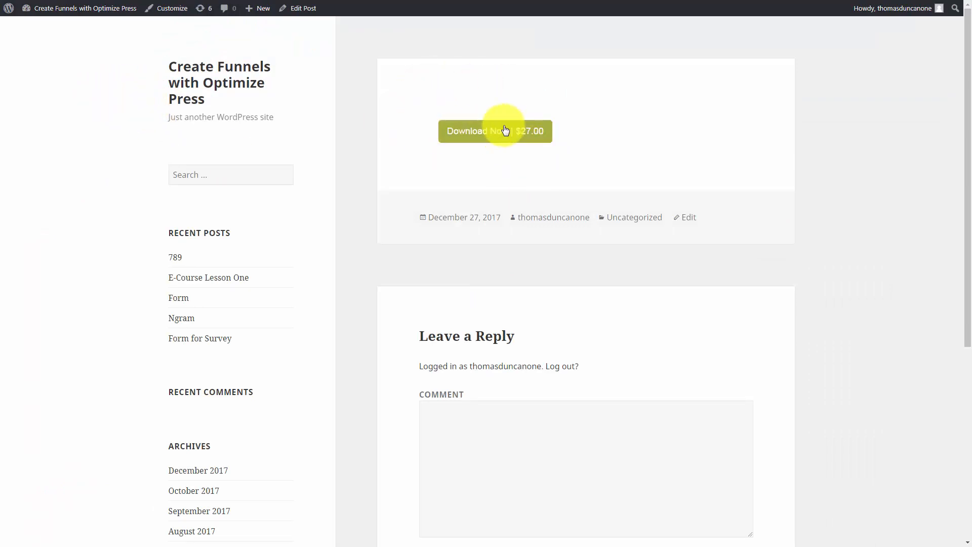
{"action": "mouse_move", "coordinate": [440, 134]}
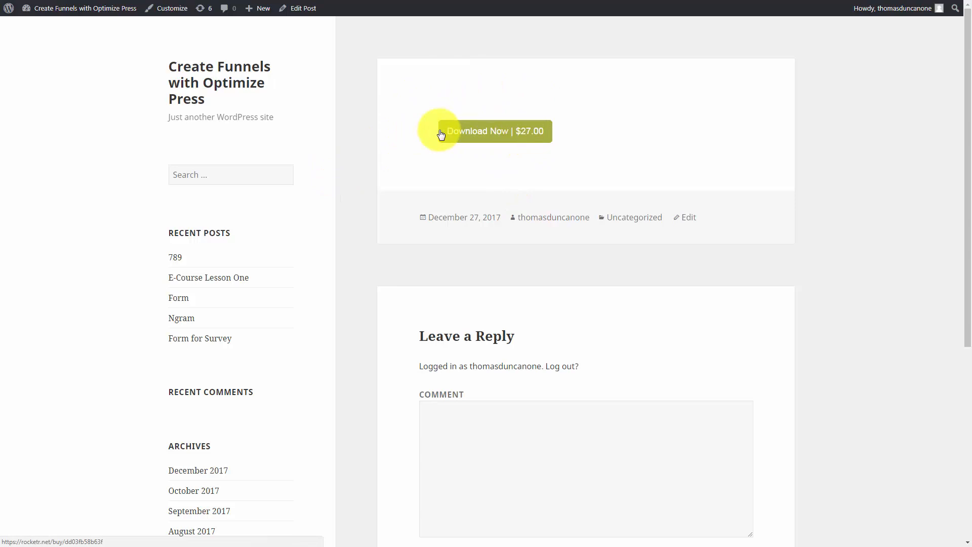
{"action": "mouse_move", "coordinate": [478, 134]}
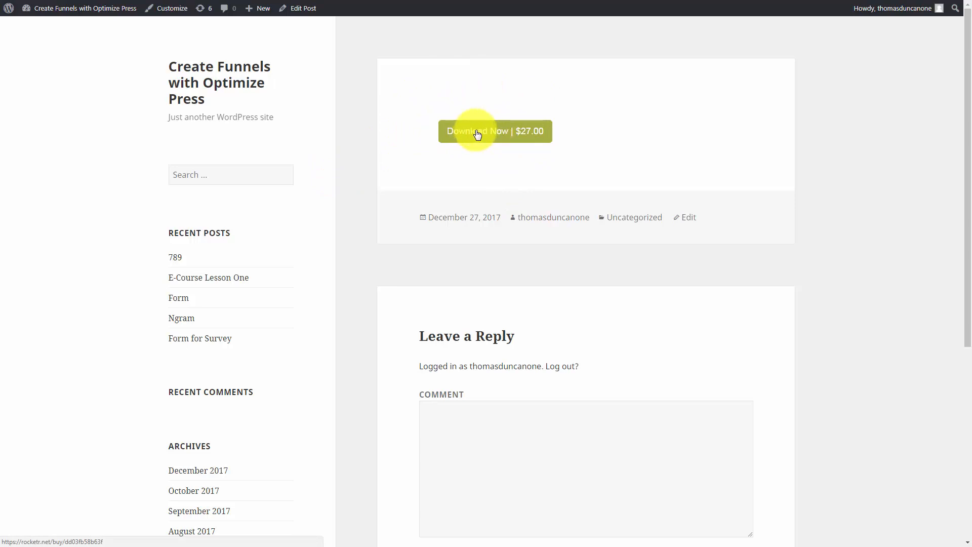
- Open the $27.00 Bitcoin checkout popup from the live post's Download Now button
{"action": "left_click", "coordinate": [494, 130]}
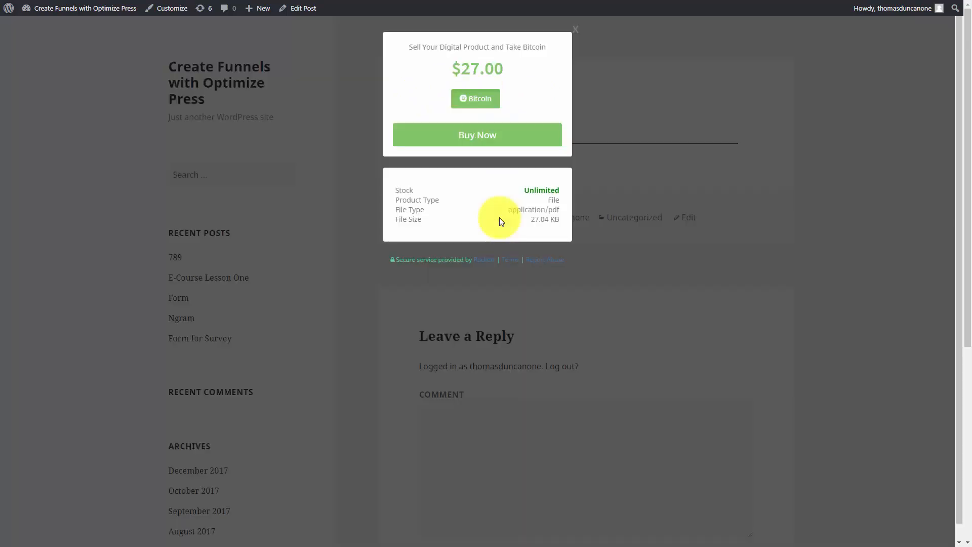
{"action": "mouse_move", "coordinate": [434, 115]}
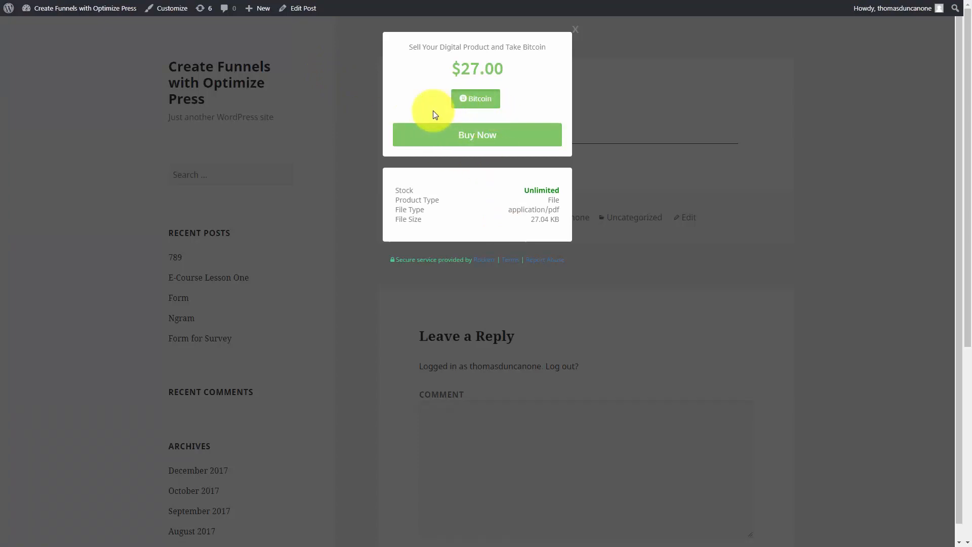
{"action": "mouse_move", "coordinate": [477, 135]}
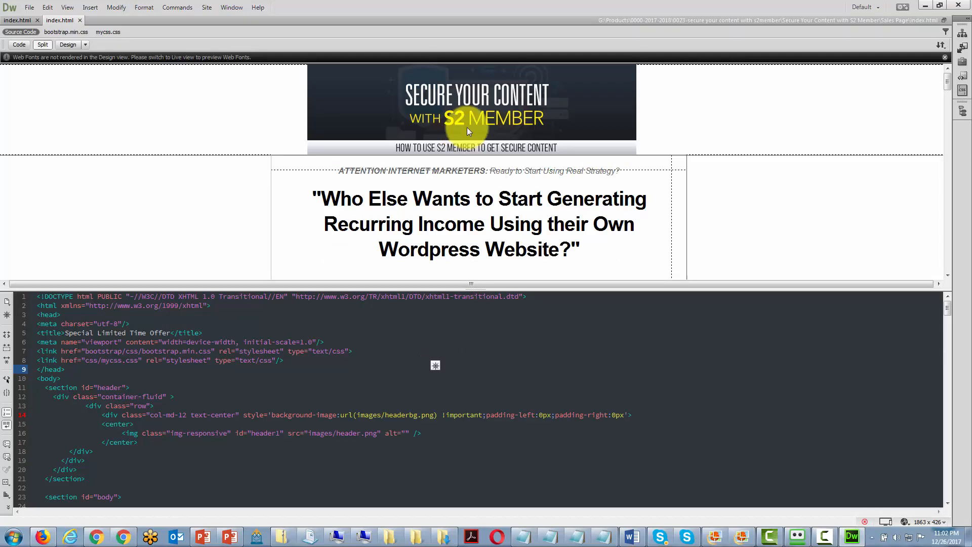
- Scroll the Design pane to the order box and select the orange ADD TO CART image
{"action": "scroll", "scroll_direction": "down", "scroll_amount": 3}
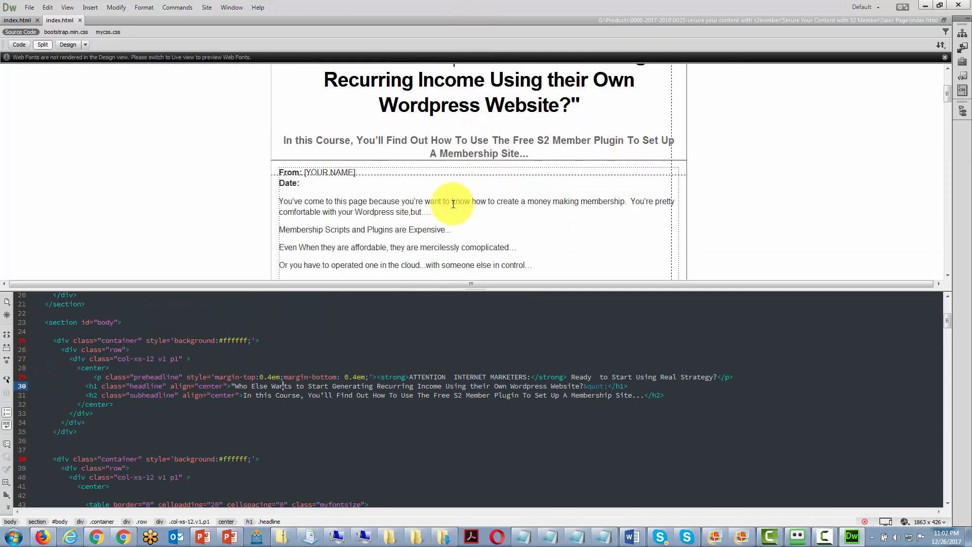
{"action": "scroll", "scroll_direction": "down", "scroll_amount": 3}
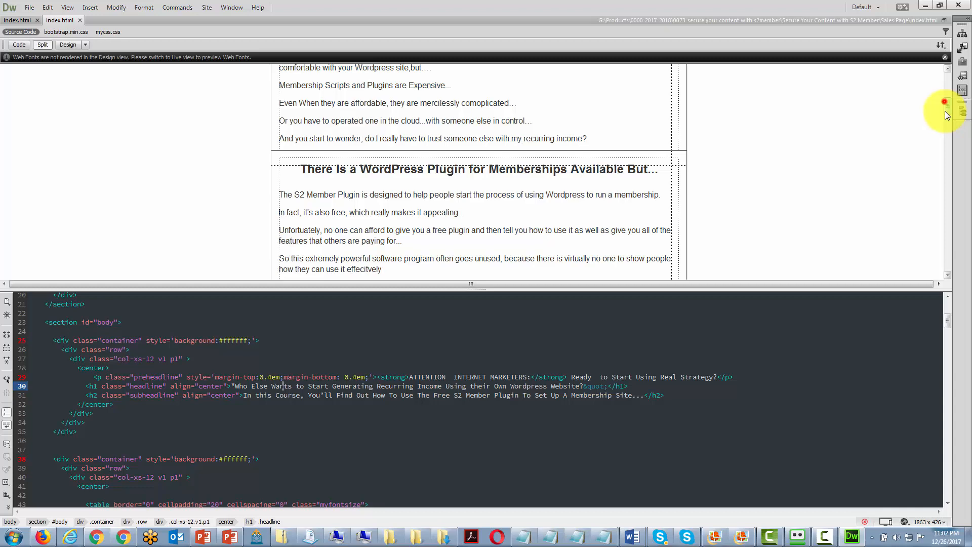
{"action": "scroll", "scroll_direction": "down", "scroll_amount": 3}
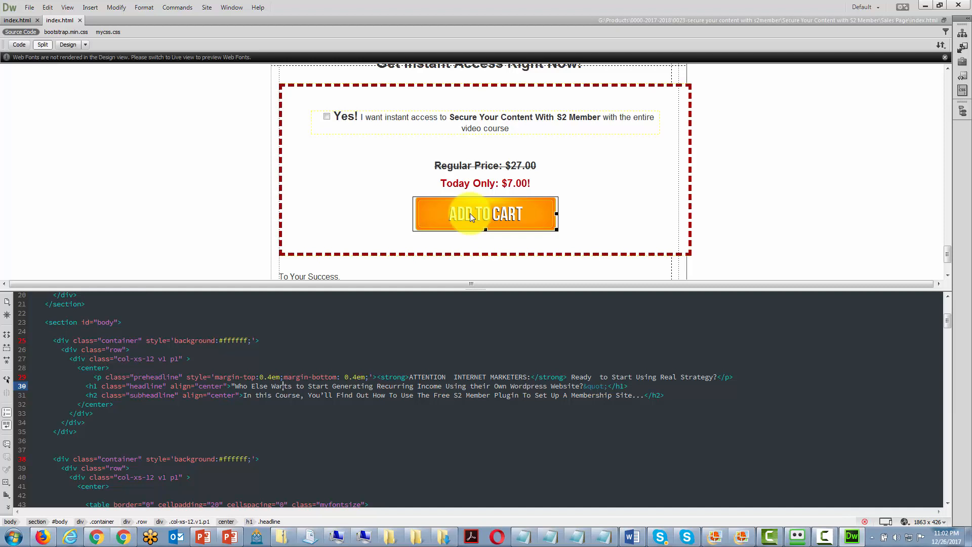
{"action": "left_click", "coordinate": [486, 213]}
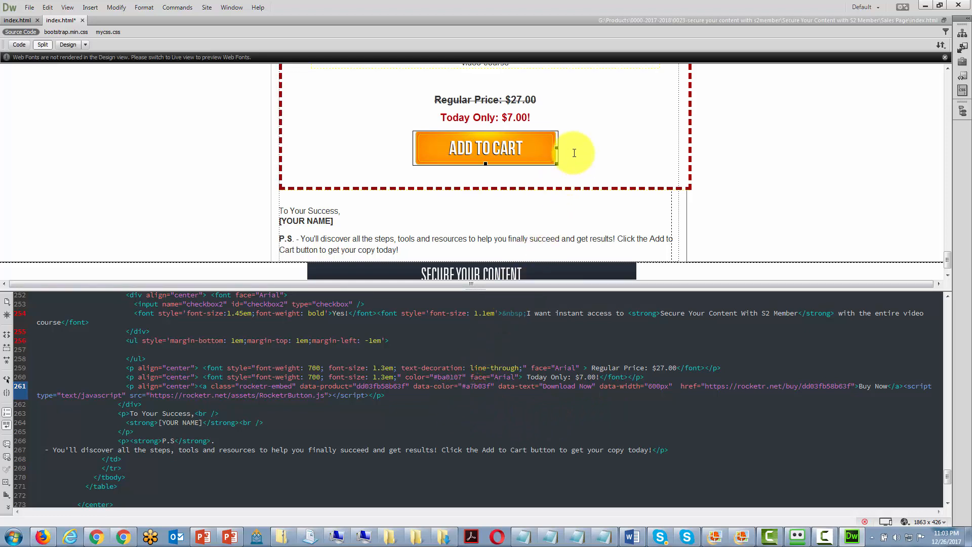
{"action": "mouse_move", "coordinate": [574, 143]}
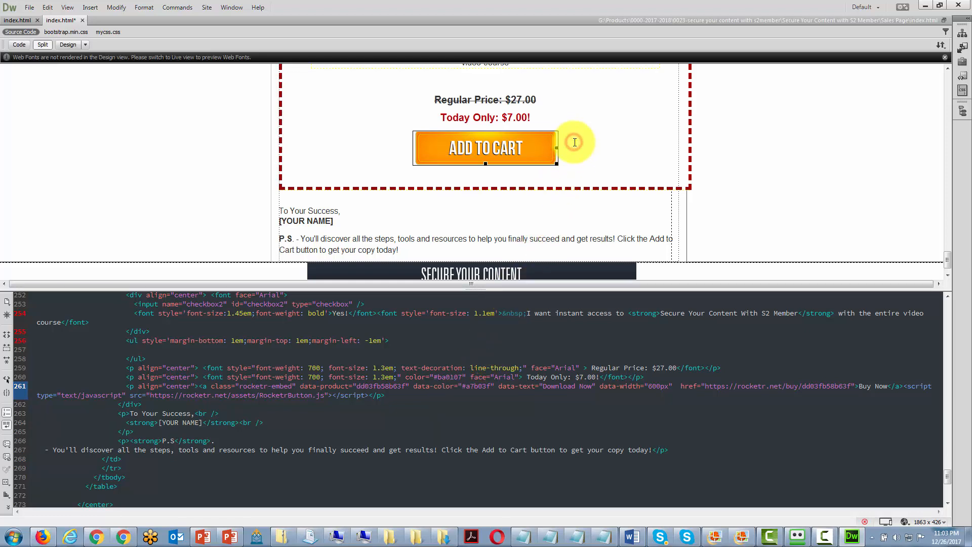
- Replace the order box's ADD TO CART image markup with the Rocketr embed code
{"action": "left_click", "coordinate": [485, 148]}
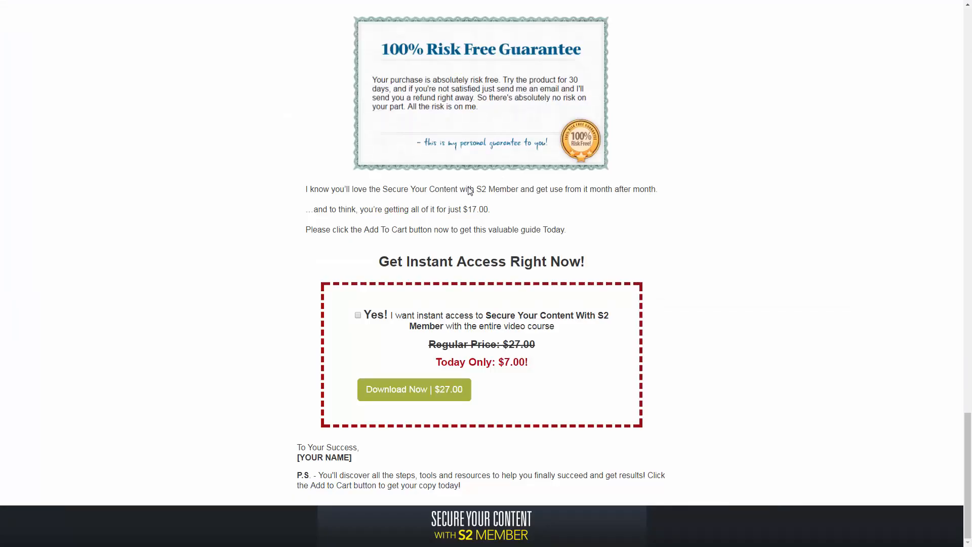
{"action": "mouse_move", "coordinate": [411, 392]}
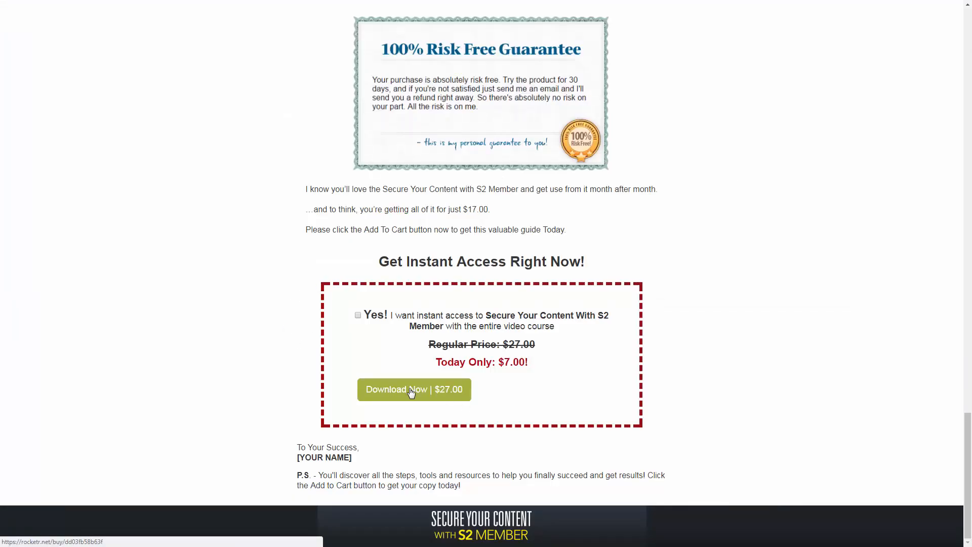
- Open the previewed page's Download Now | $27.00 popup and choose Bitcoin
{"action": "left_click", "coordinate": [414, 389]}
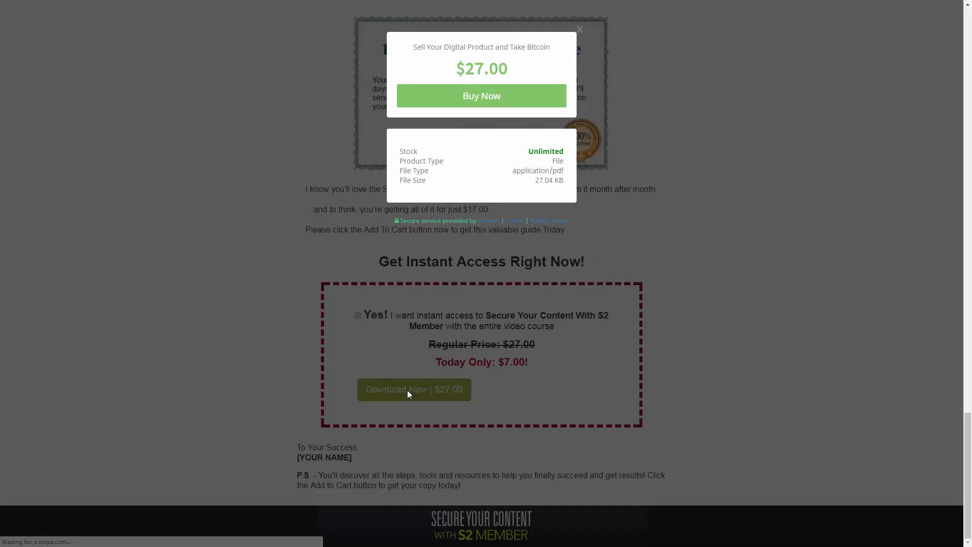
{"action": "left_click", "coordinate": [481, 95]}
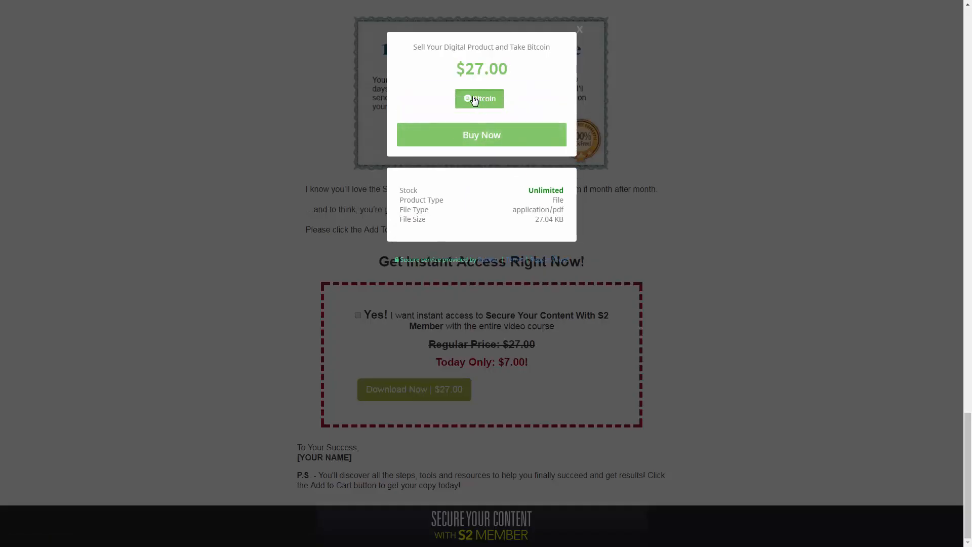